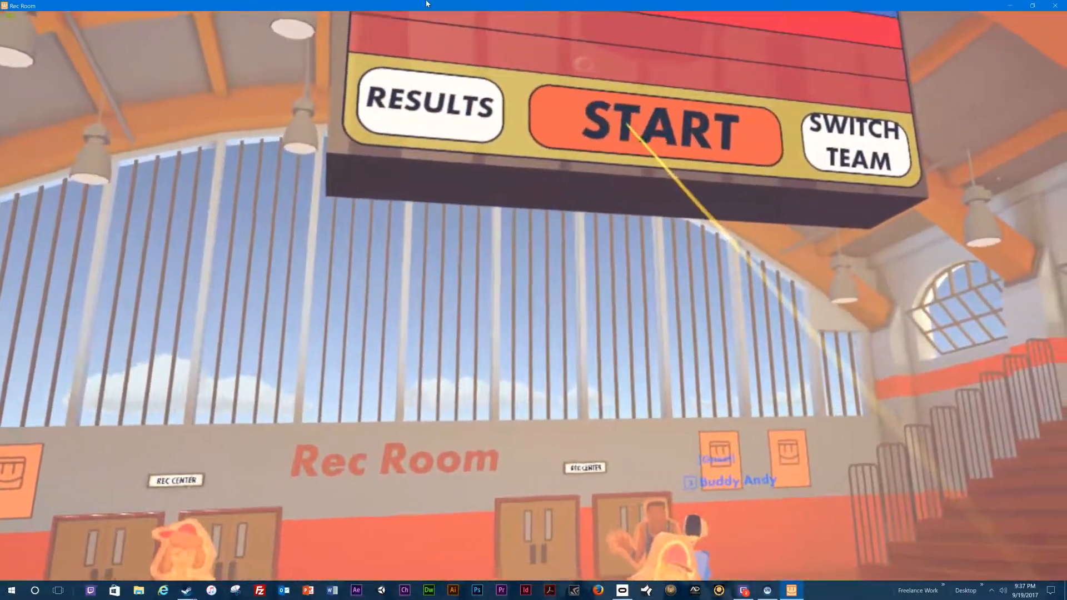
Start the dodgeball match from the scoreboard, triggering the 'Game starts in 10 seconds' countdown.
click(657, 128)
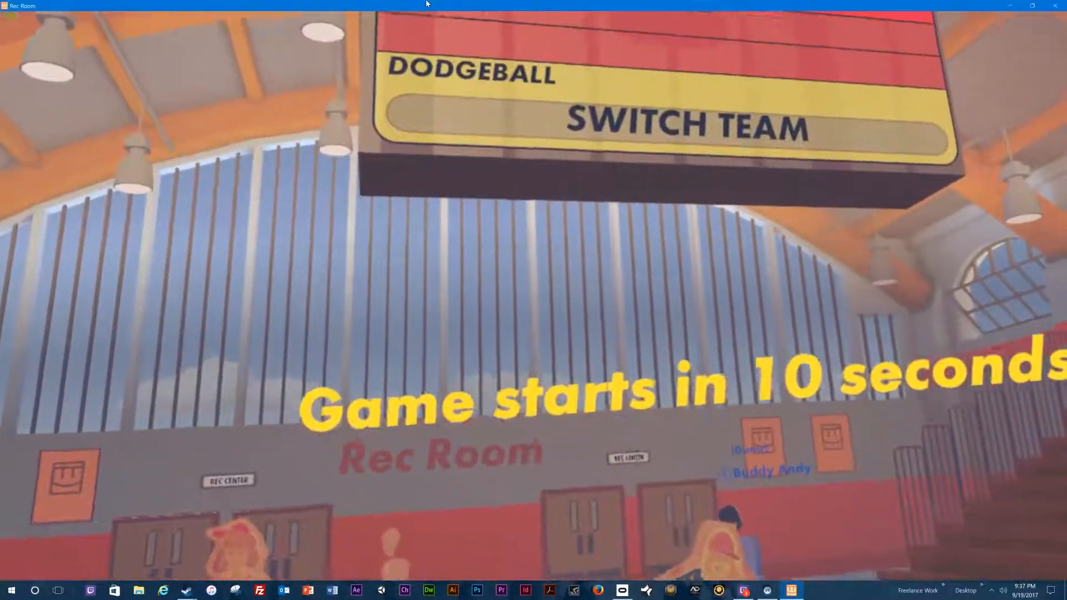